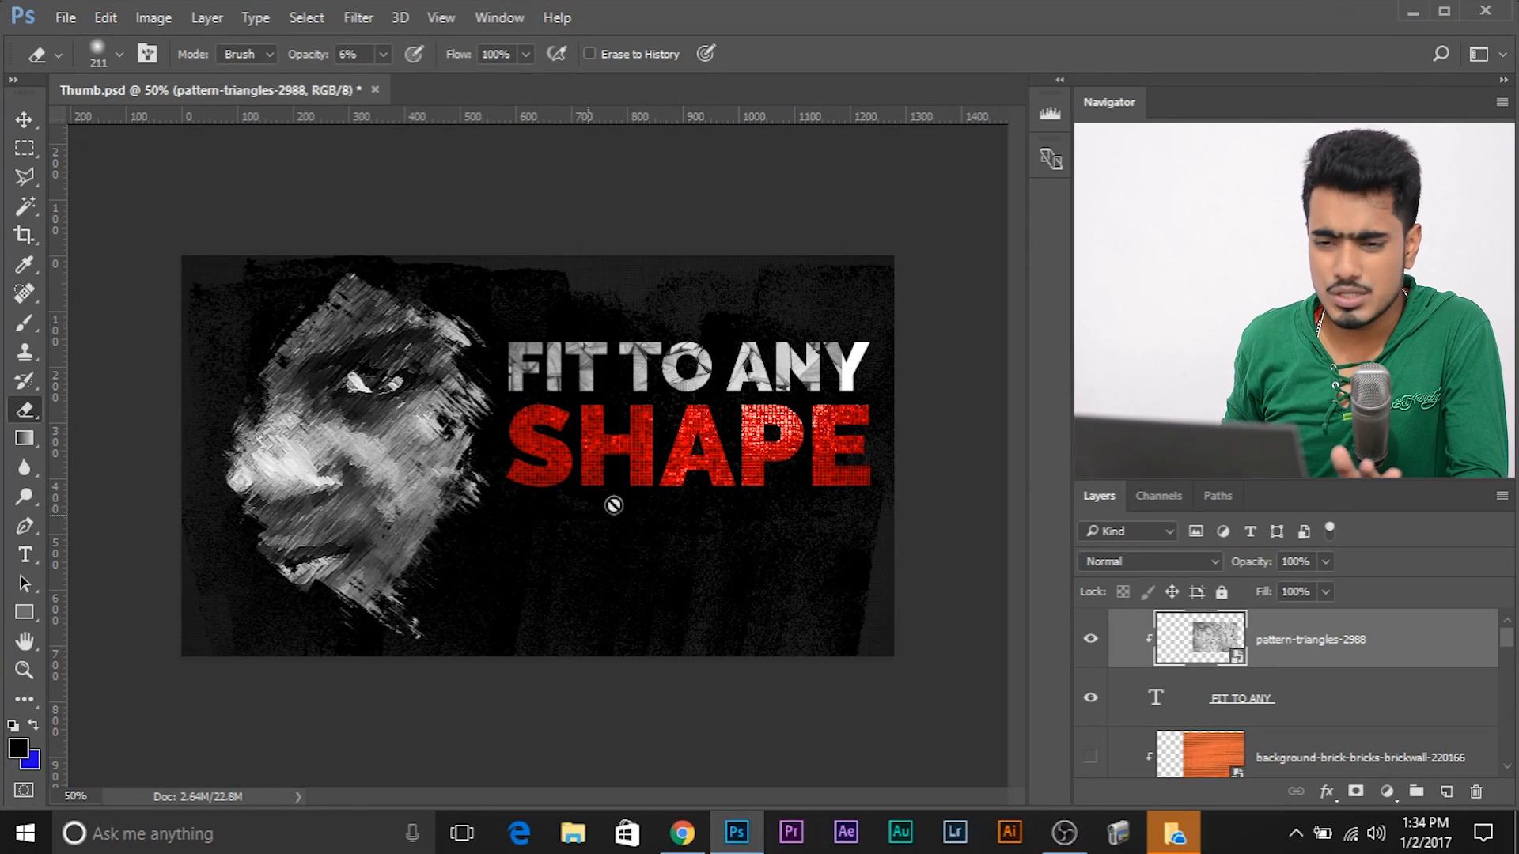
# - Open the Performance page of Preferences from the Edit menu
pyautogui.click(105, 18)
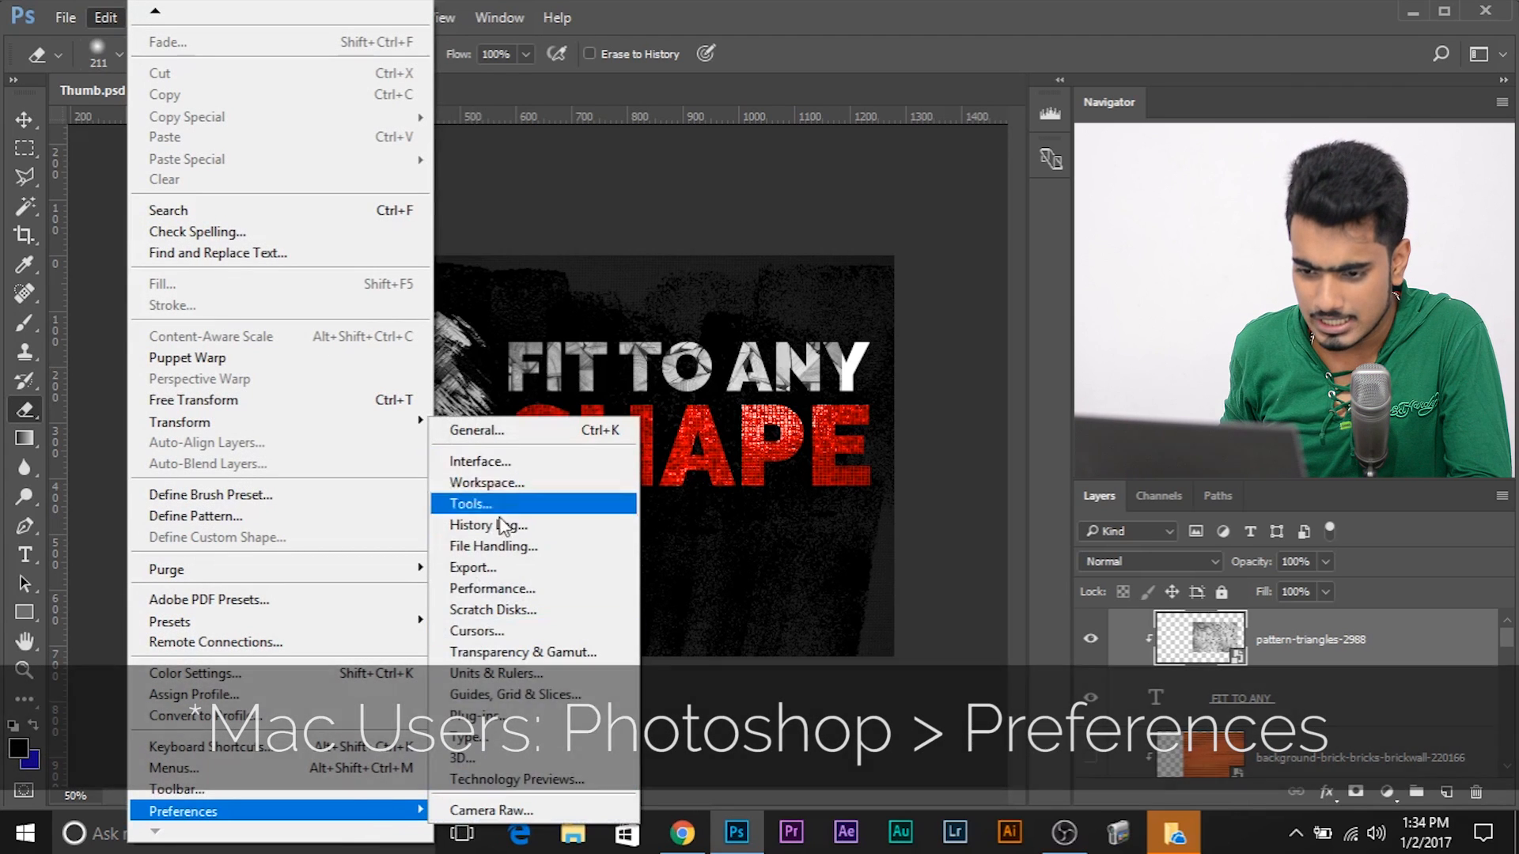
pyautogui.click(492, 588)
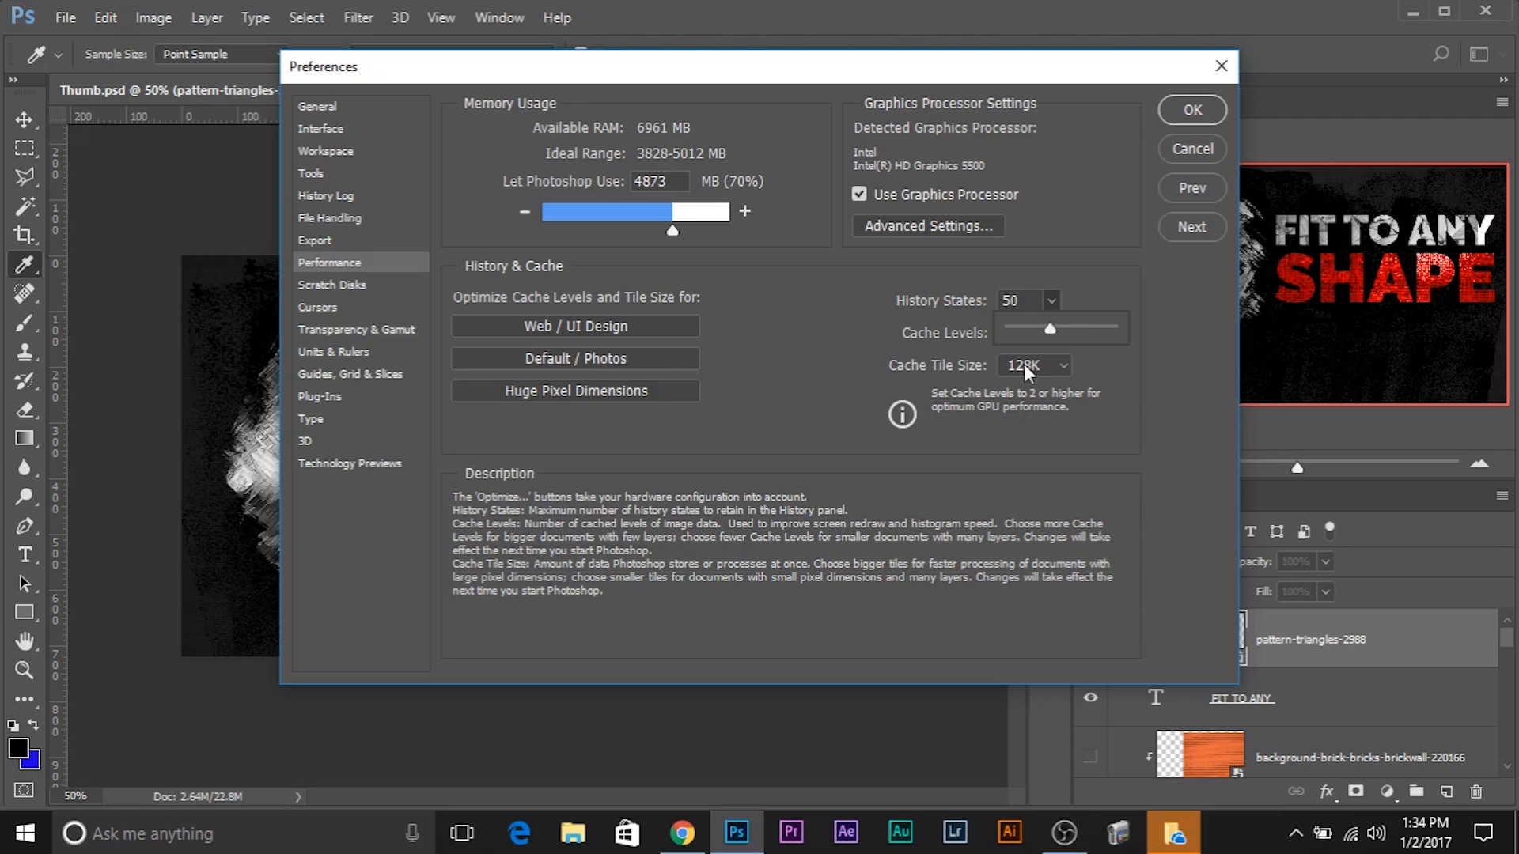
# - Raise History States to 1000, max out Cache Levels, and confirm with OK
pyautogui.moveTo(1048, 327); pyautogui.dragTo(1071, 328)
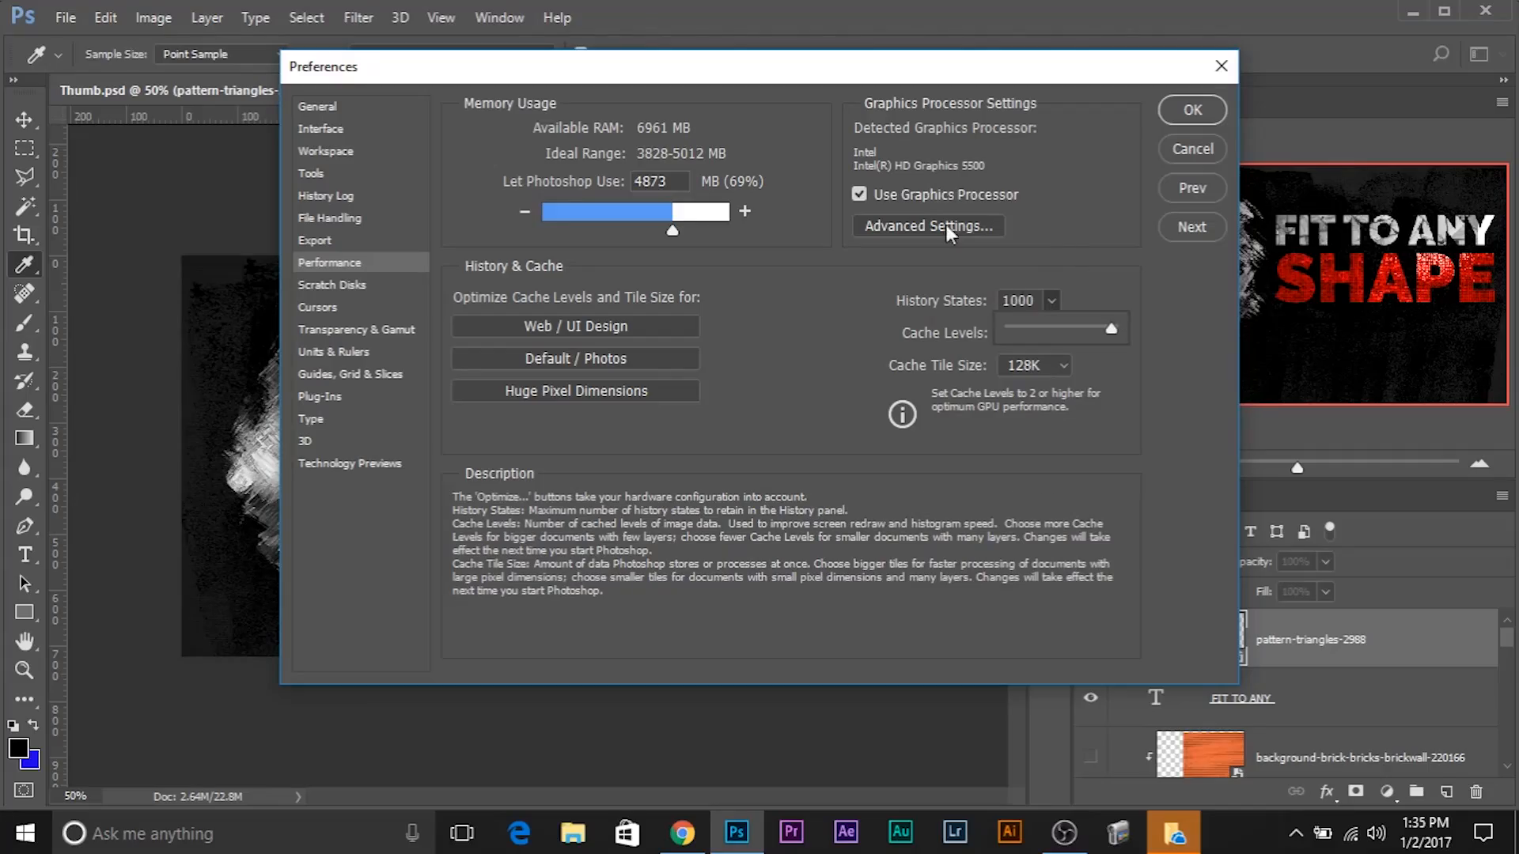
pyautogui.moveTo(1110, 328); pyautogui.dragTo(1048, 329)
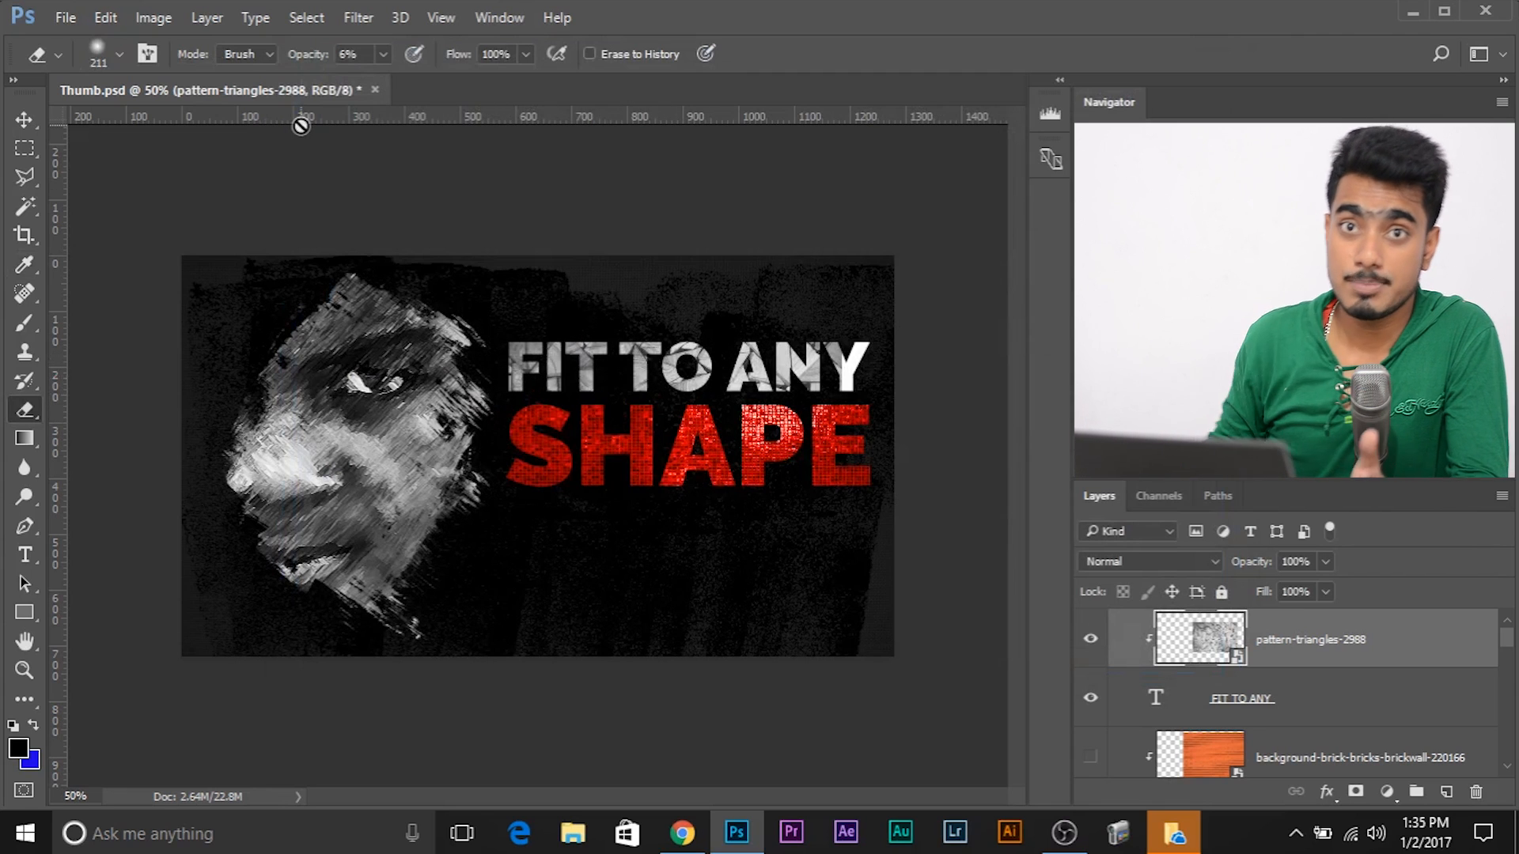
# - Show the History panel from the Window menu and dismiss the Smart Filters transform notice
pyautogui.click(499, 18)
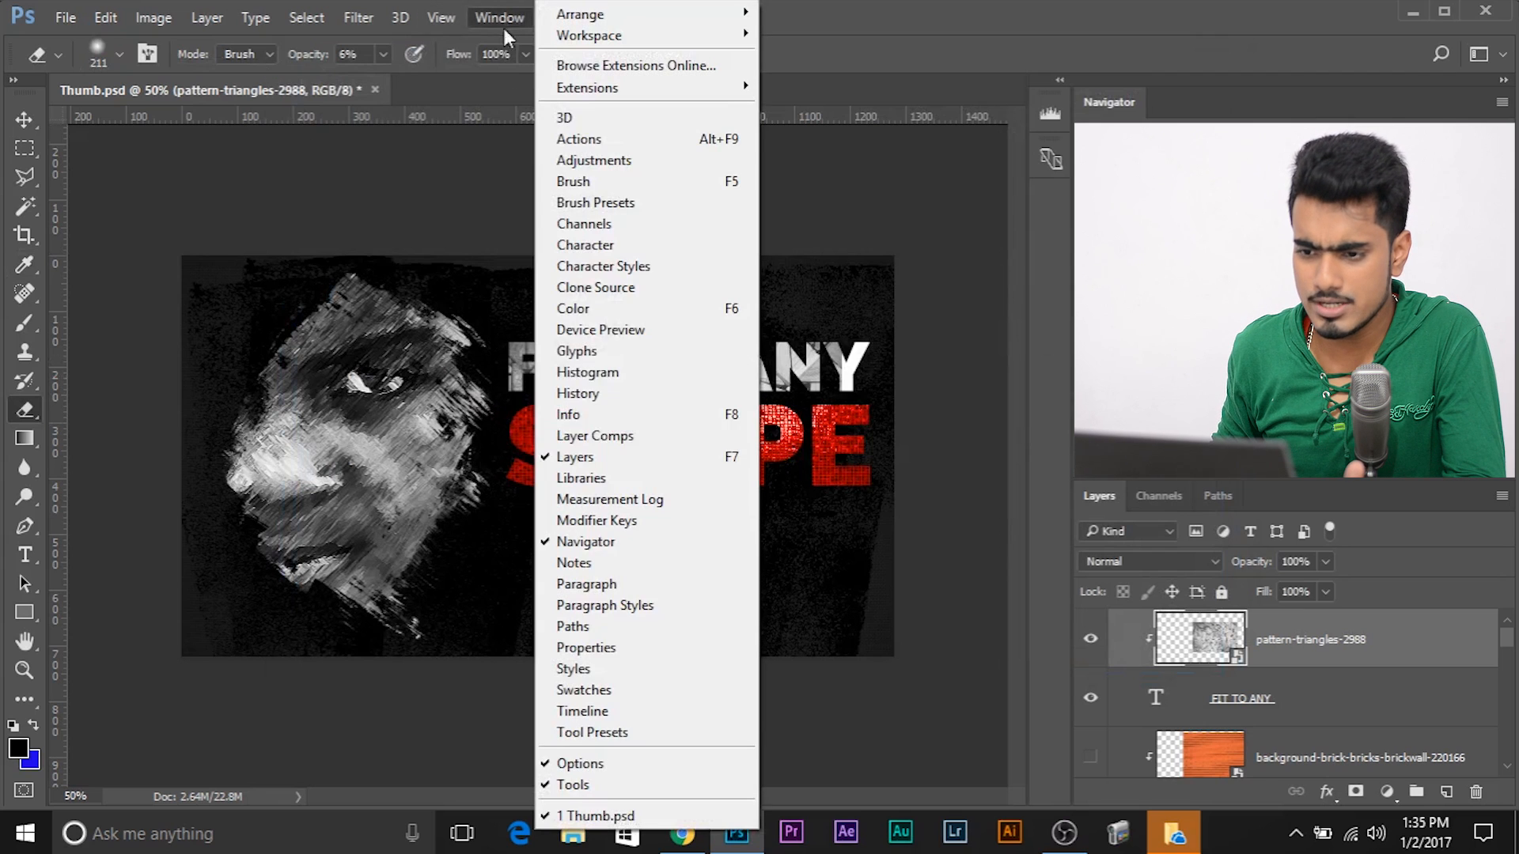
pyautogui.click(578, 393)
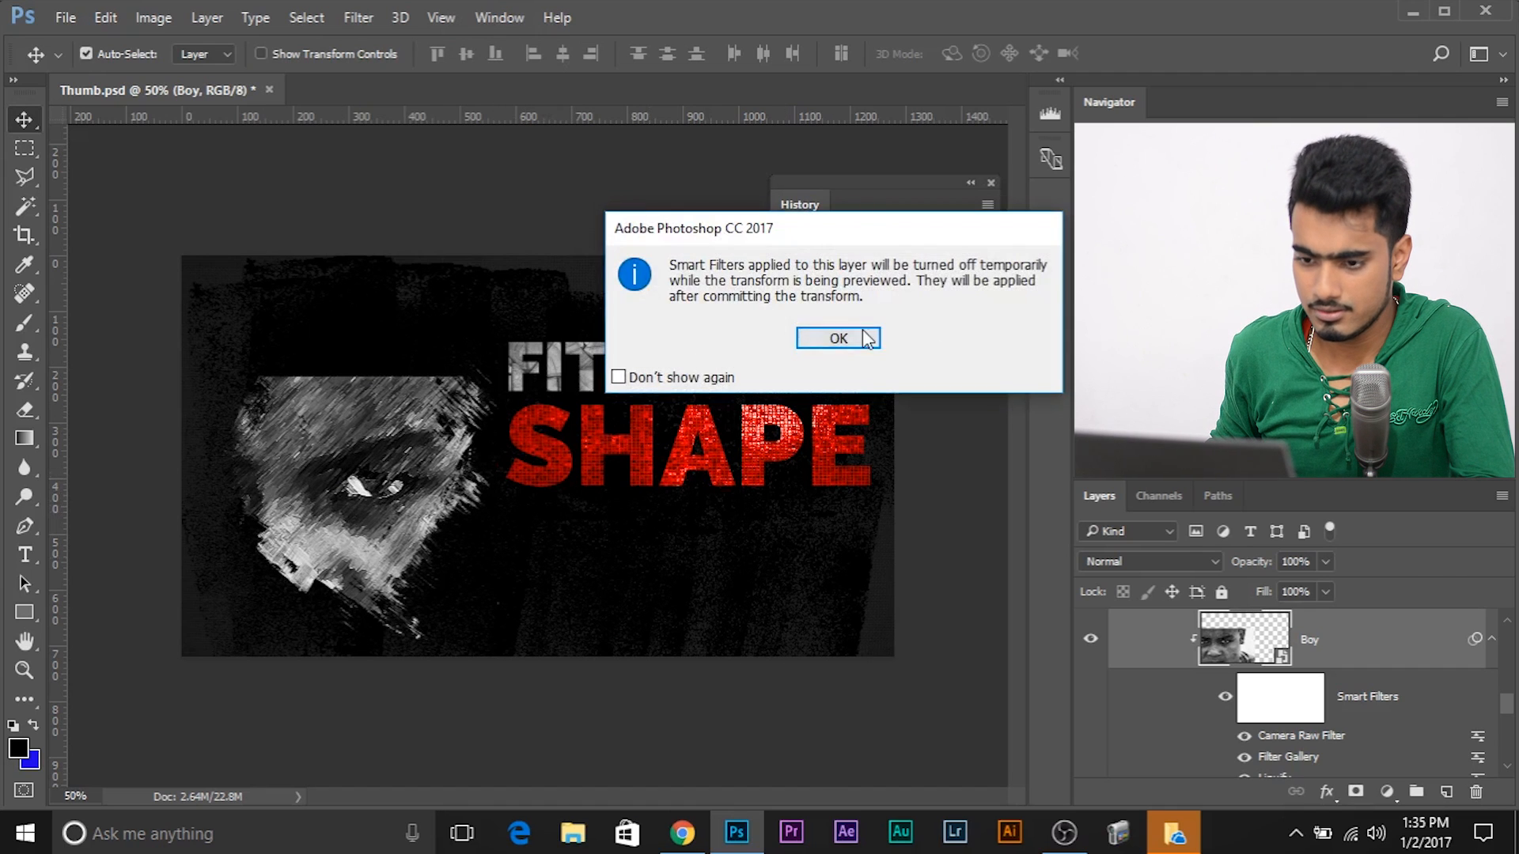
pyautogui.click(838, 338)
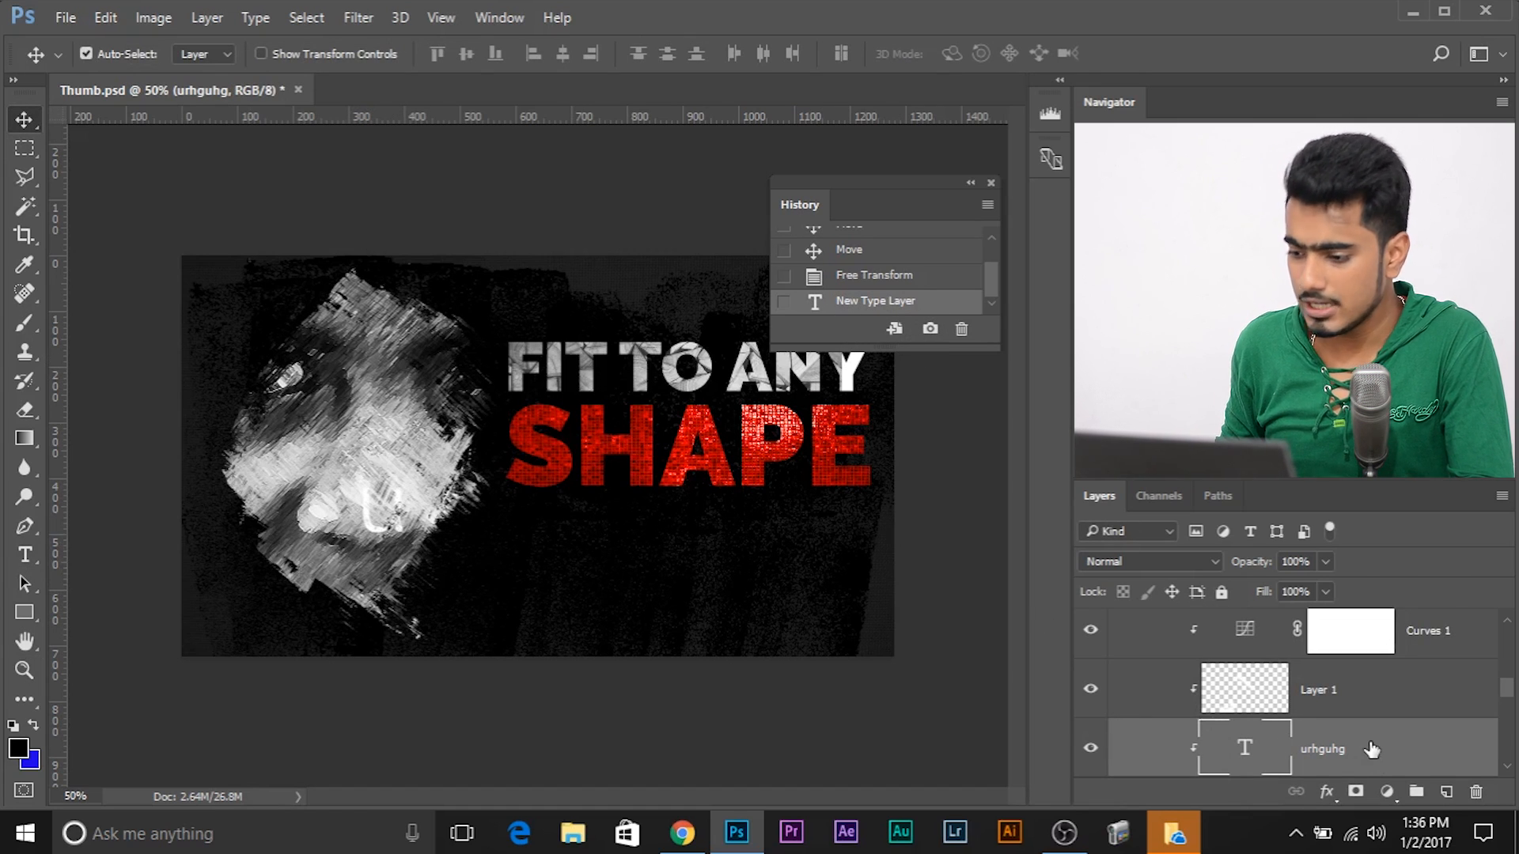
# - Open the context menu of the new type layer in the Layers panel
pyautogui.rightClick(1322, 747)
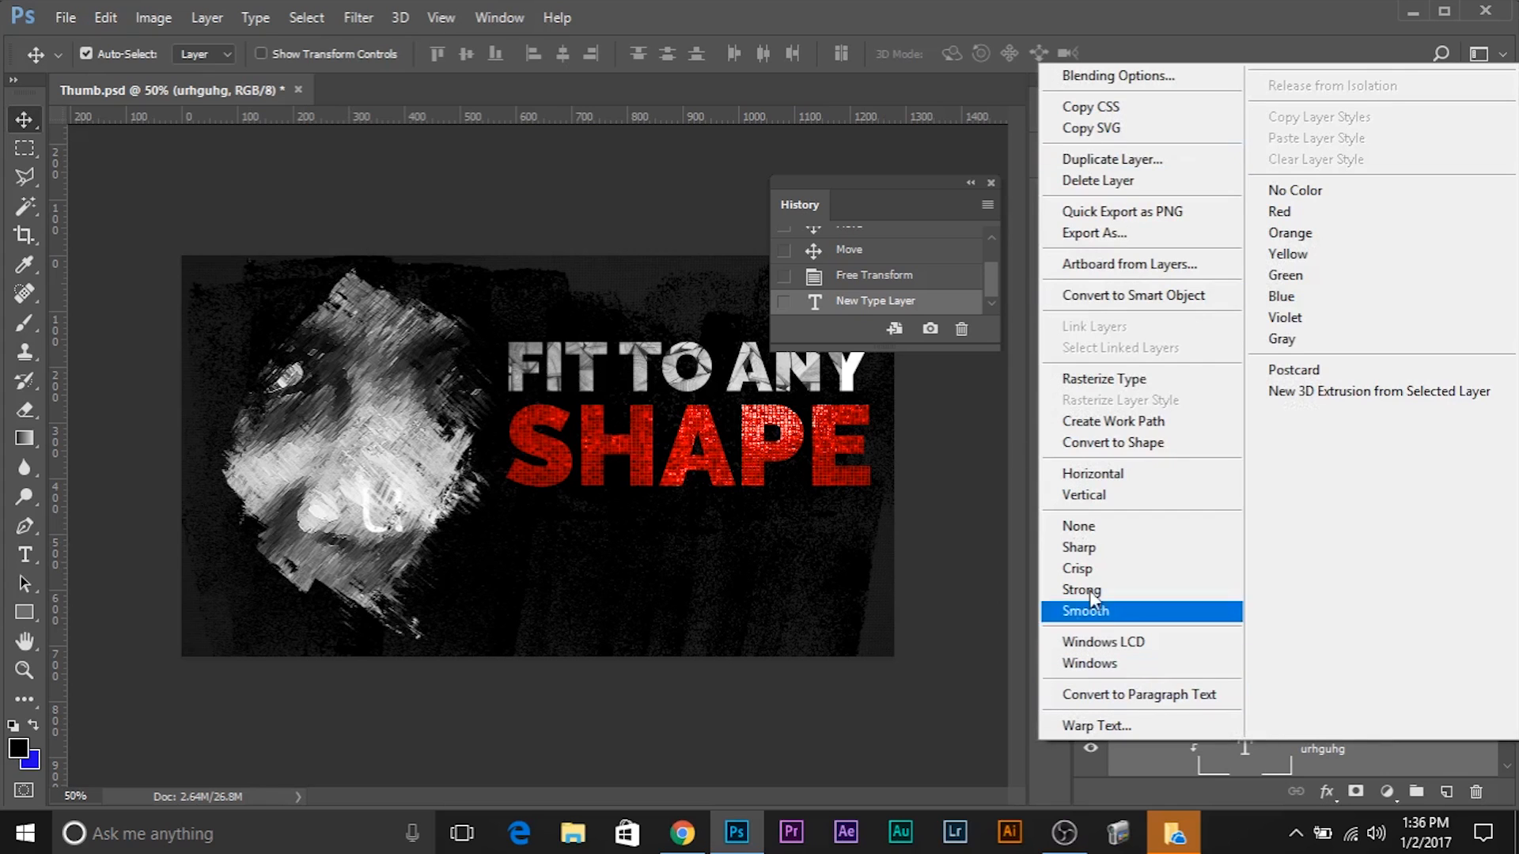